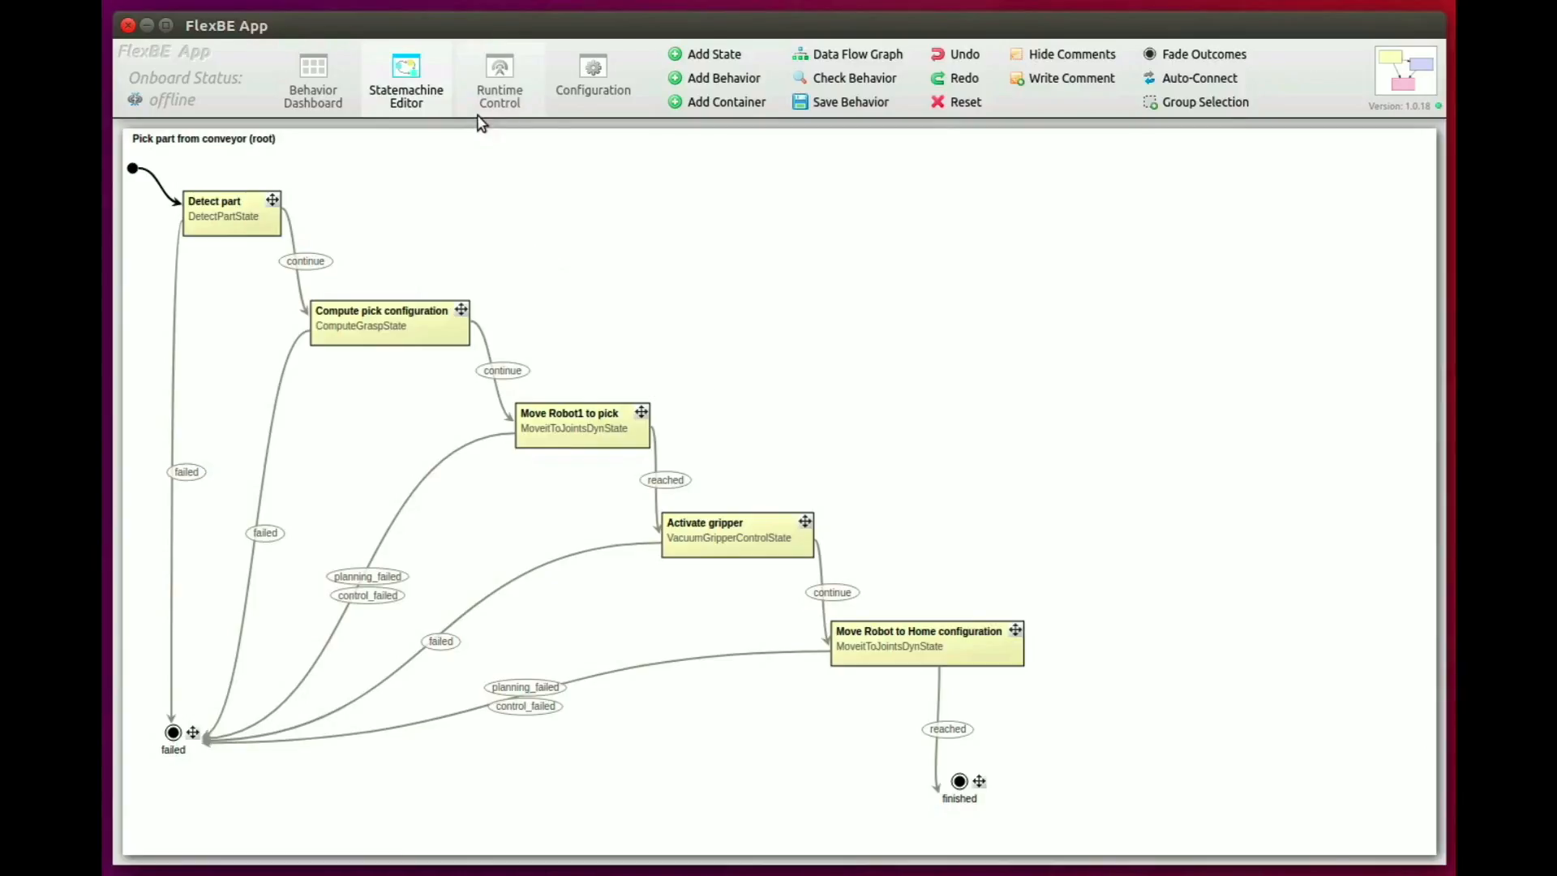
- Switch to the Runtime Control view to check the onboard engine connection status
left_click(499, 79)
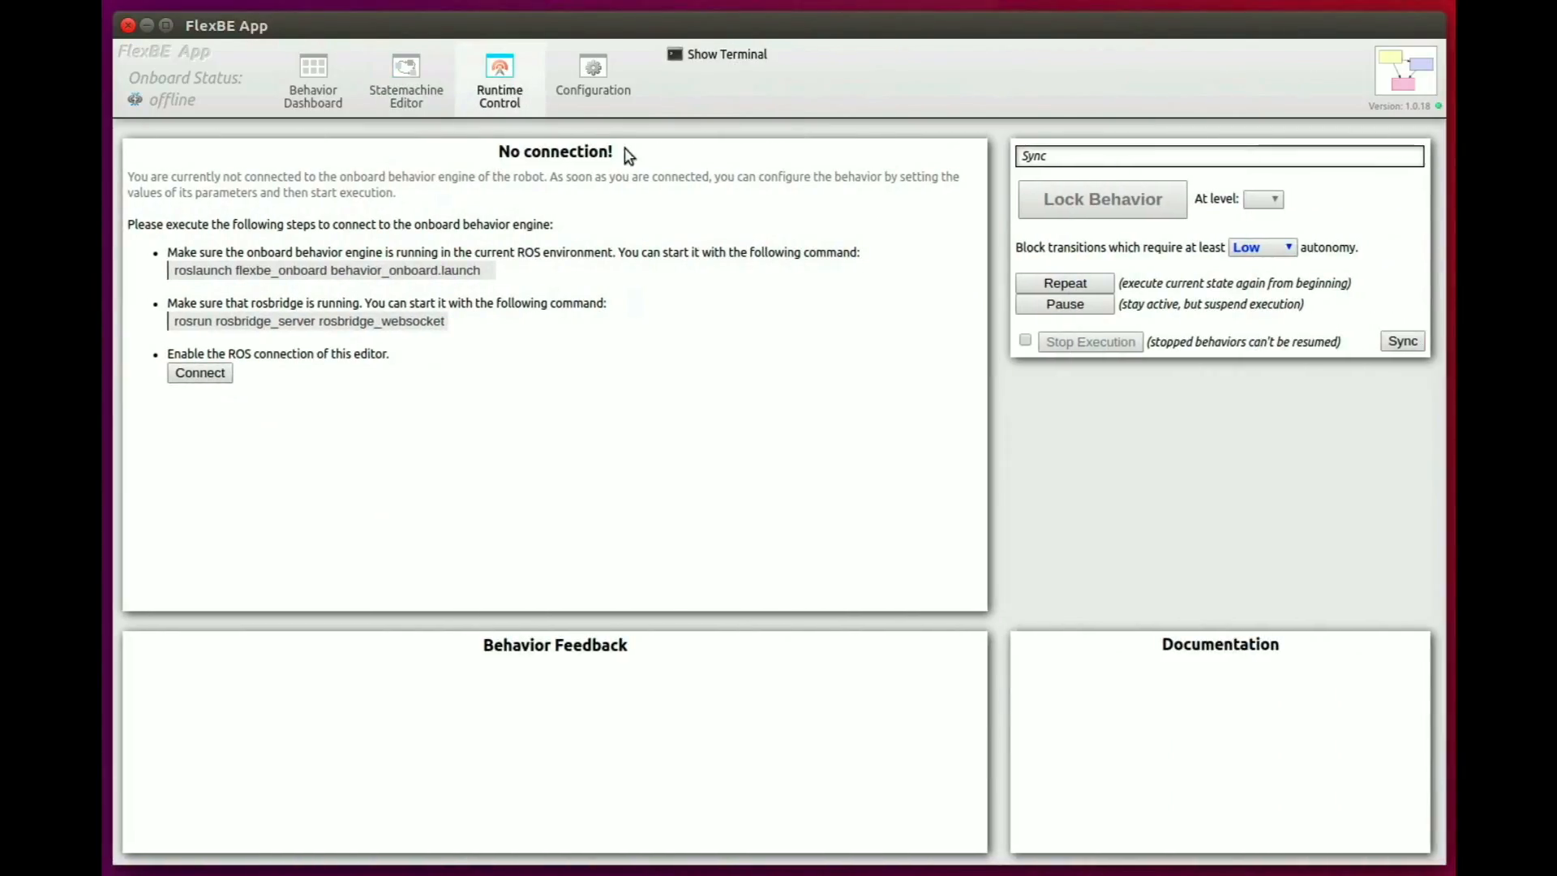
mouse_move(633, 166)
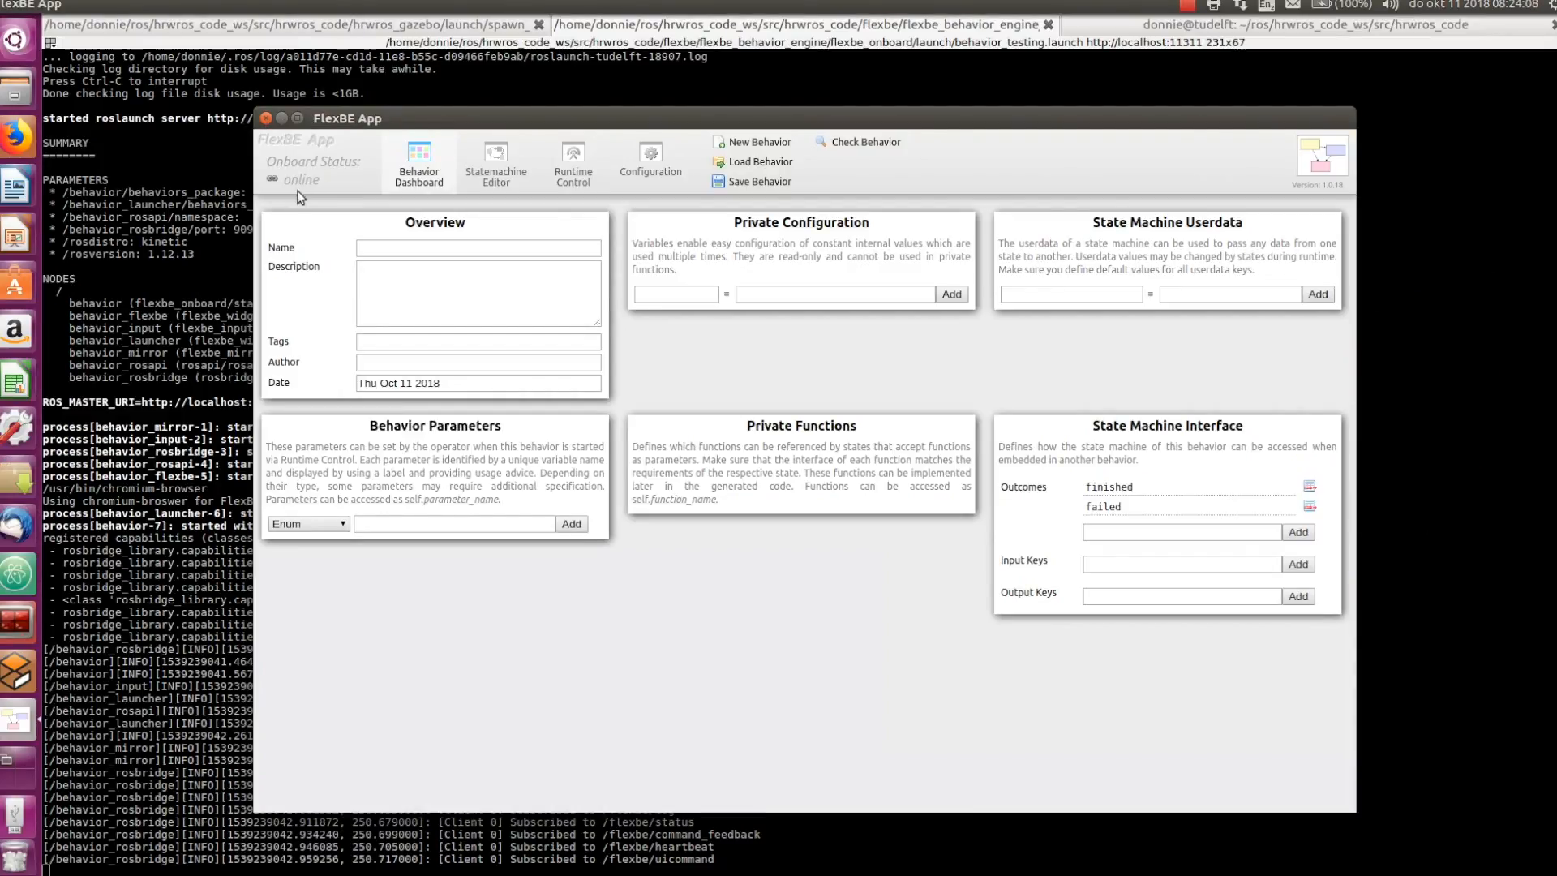
mouse_move(310, 194)
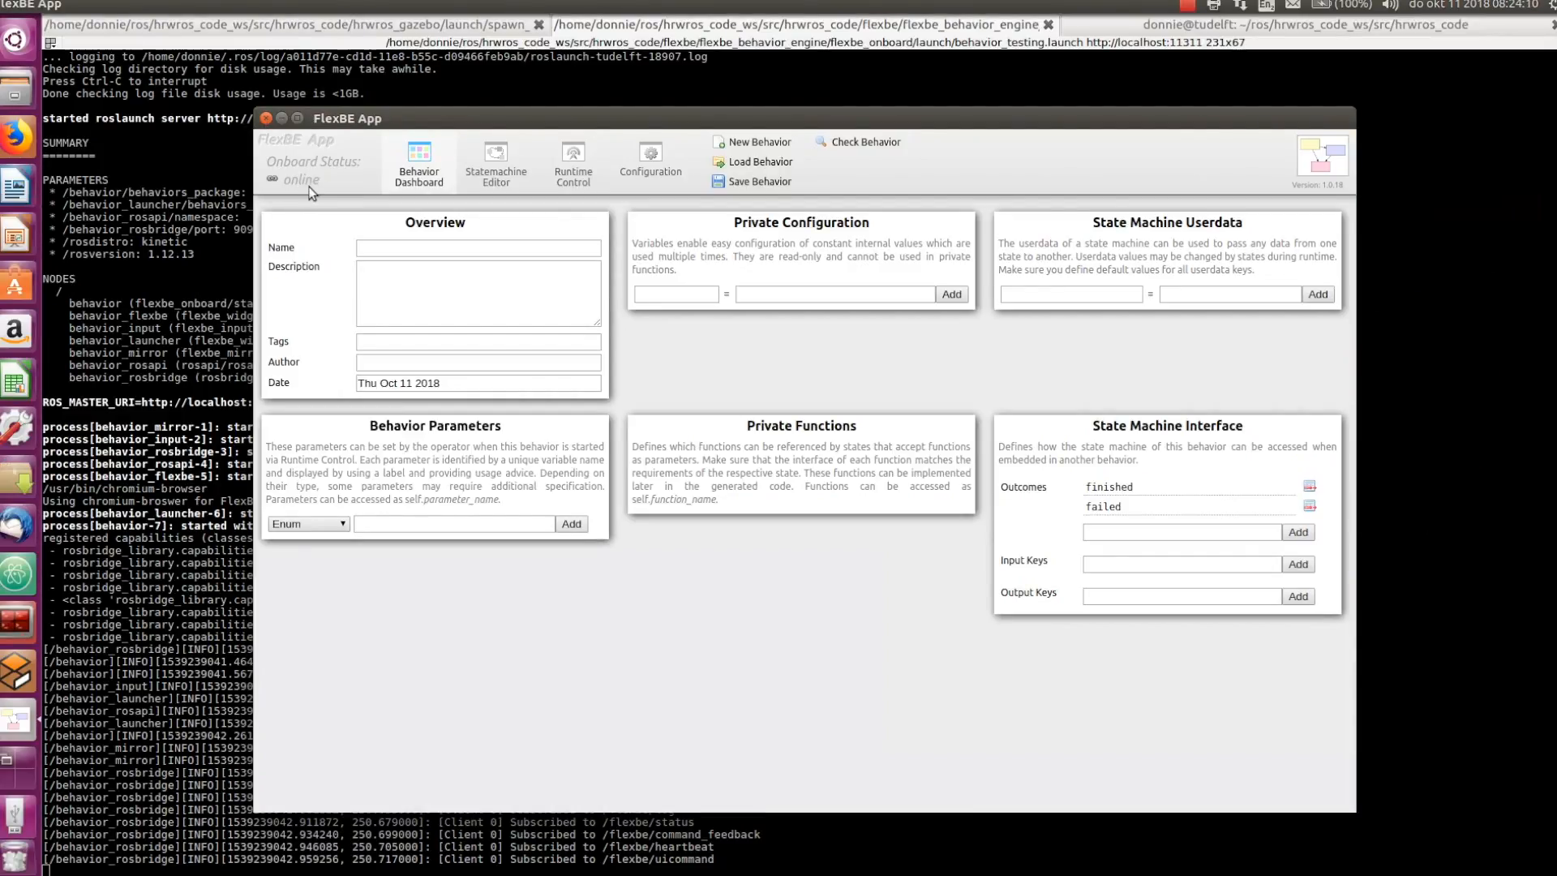
mouse_move(523, 229)
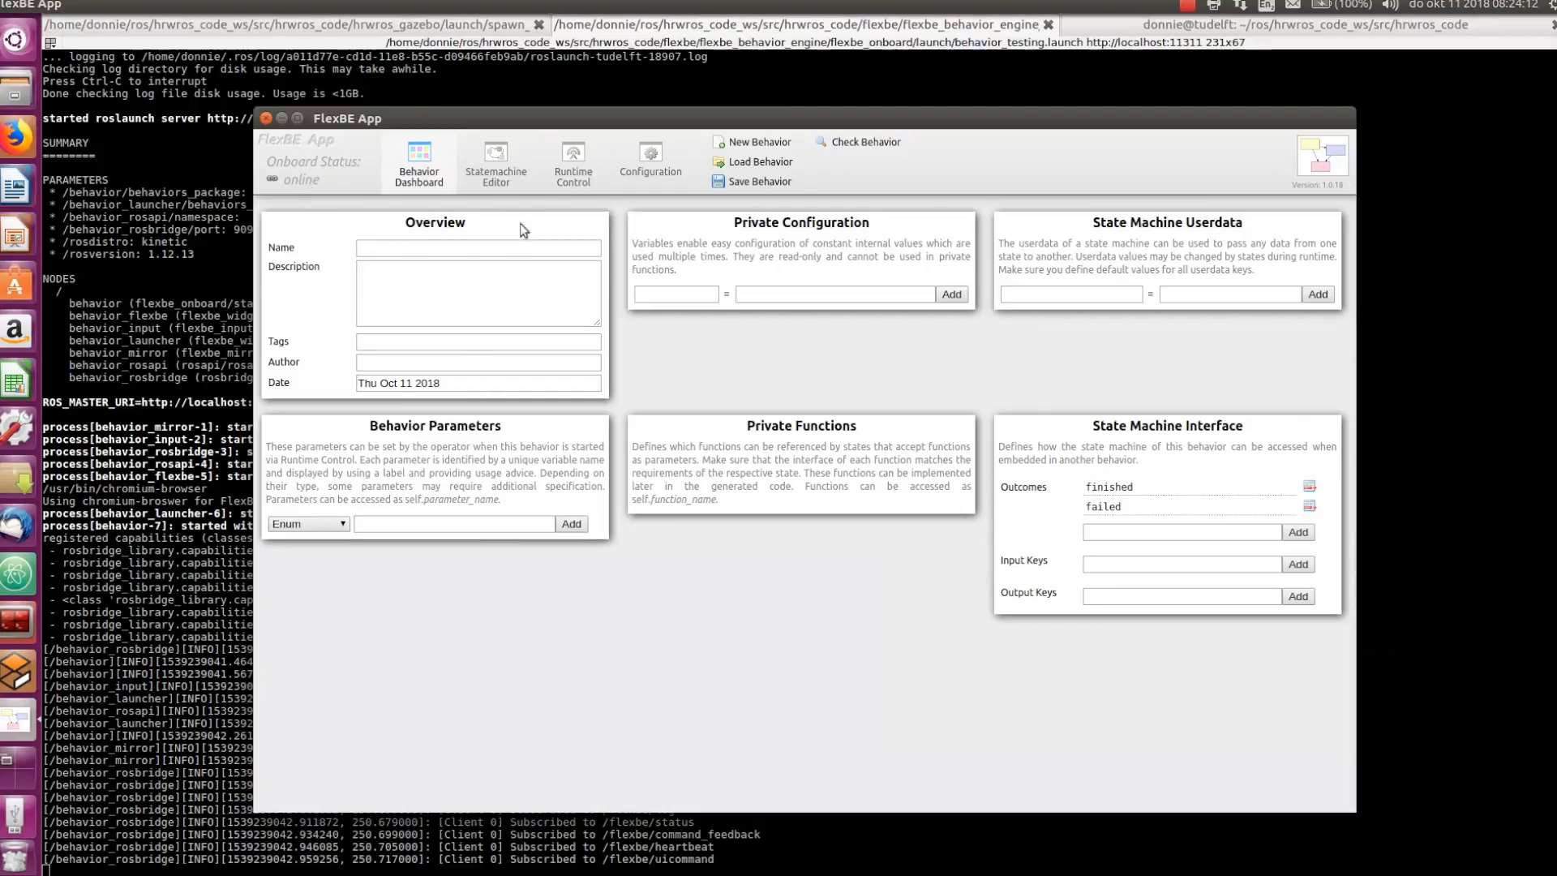
- Load the 'Pick part from conveyor' behavior and return to its execution settings
left_click(573, 163)
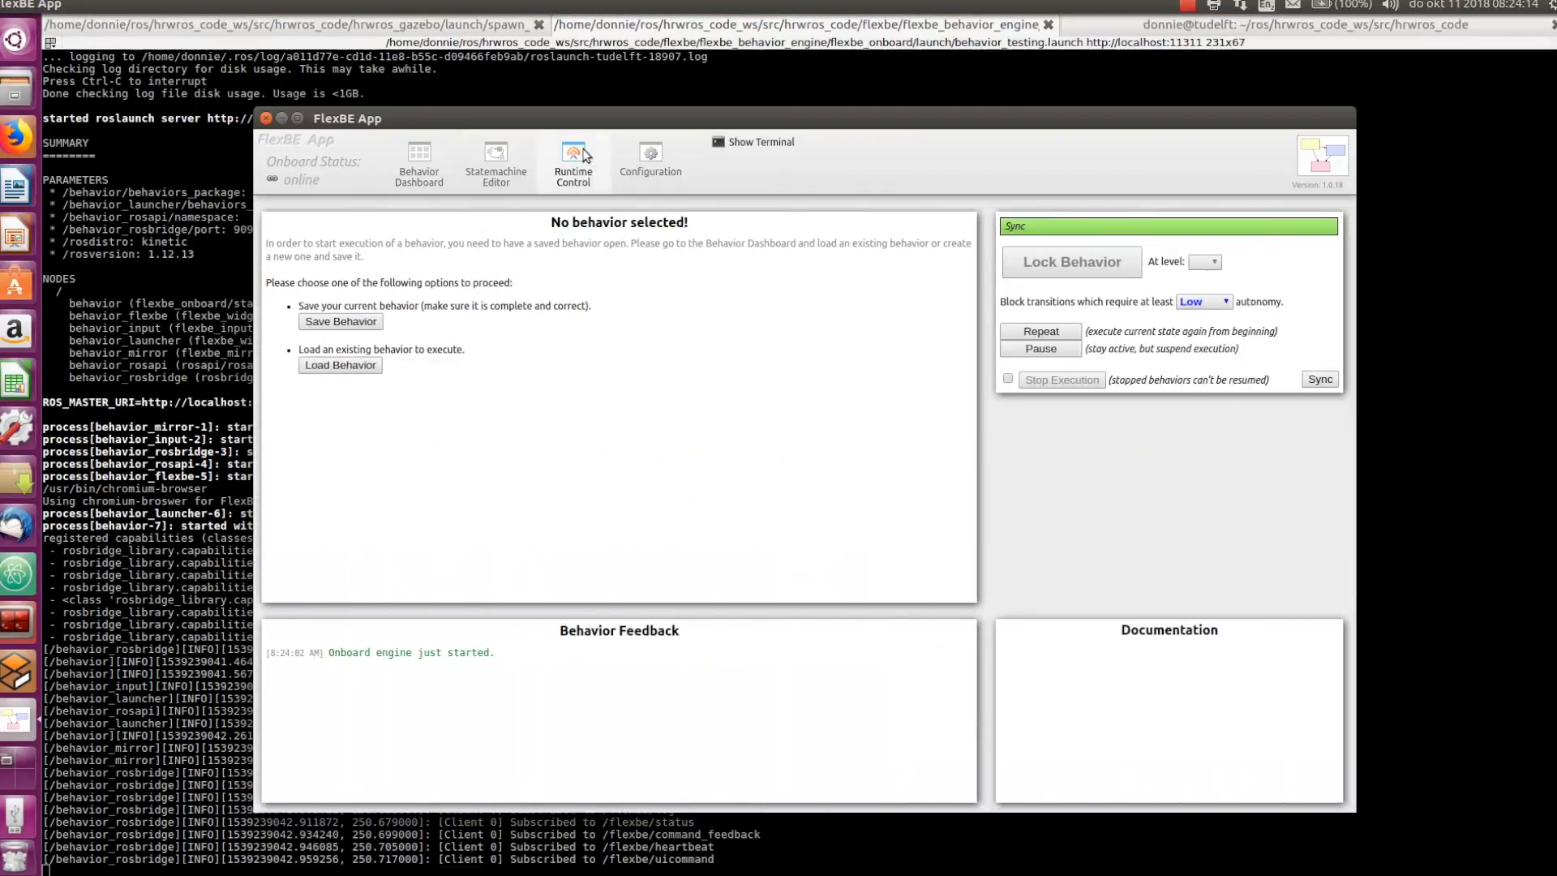
mouse_move(578, 207)
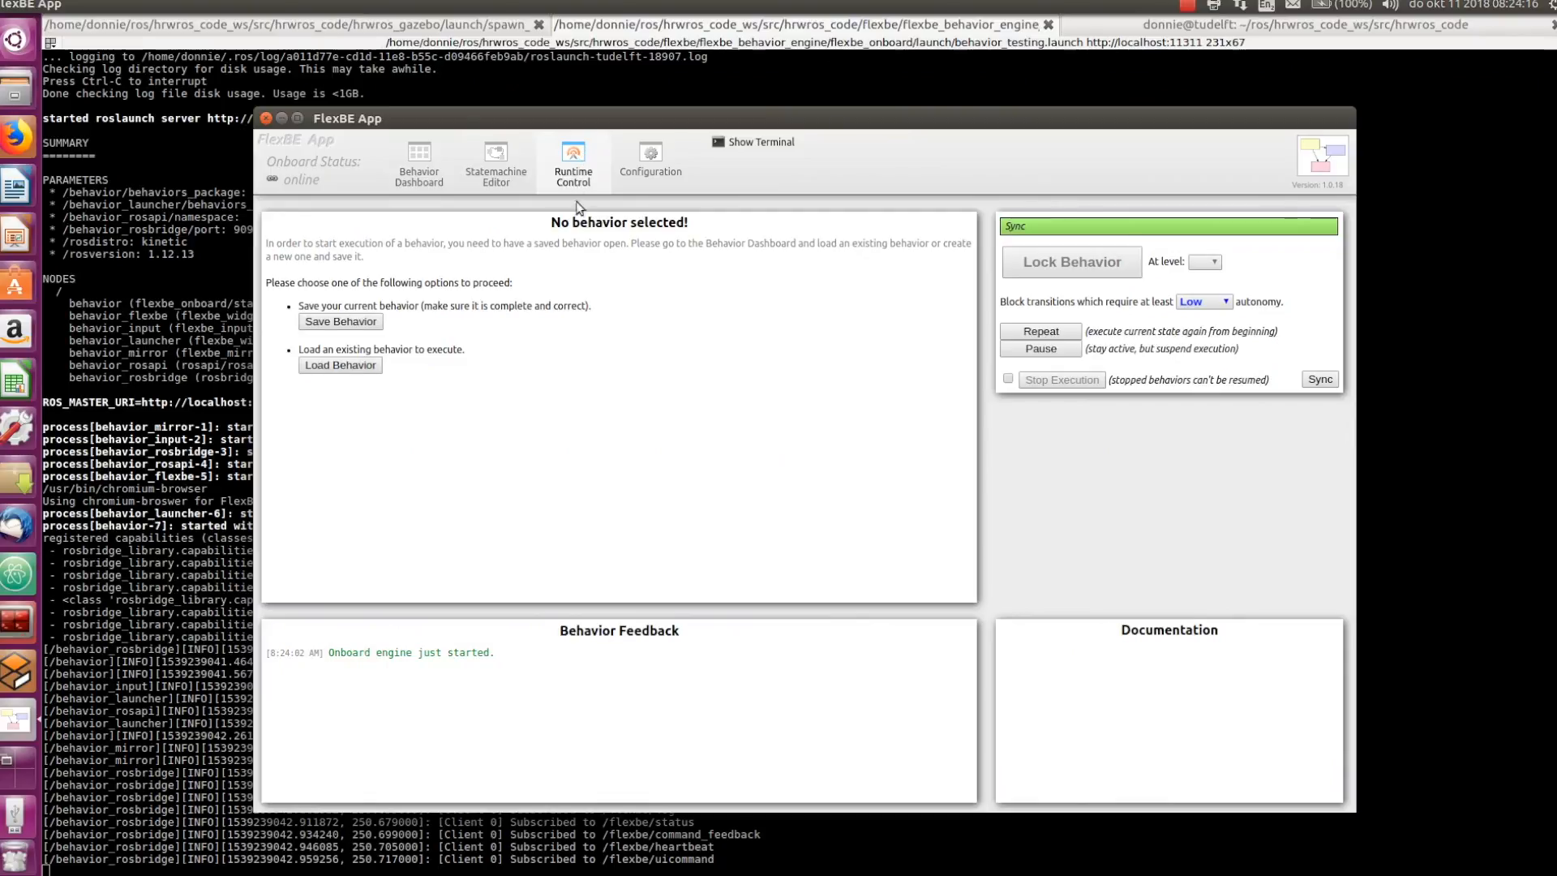
mouse_move(459, 362)
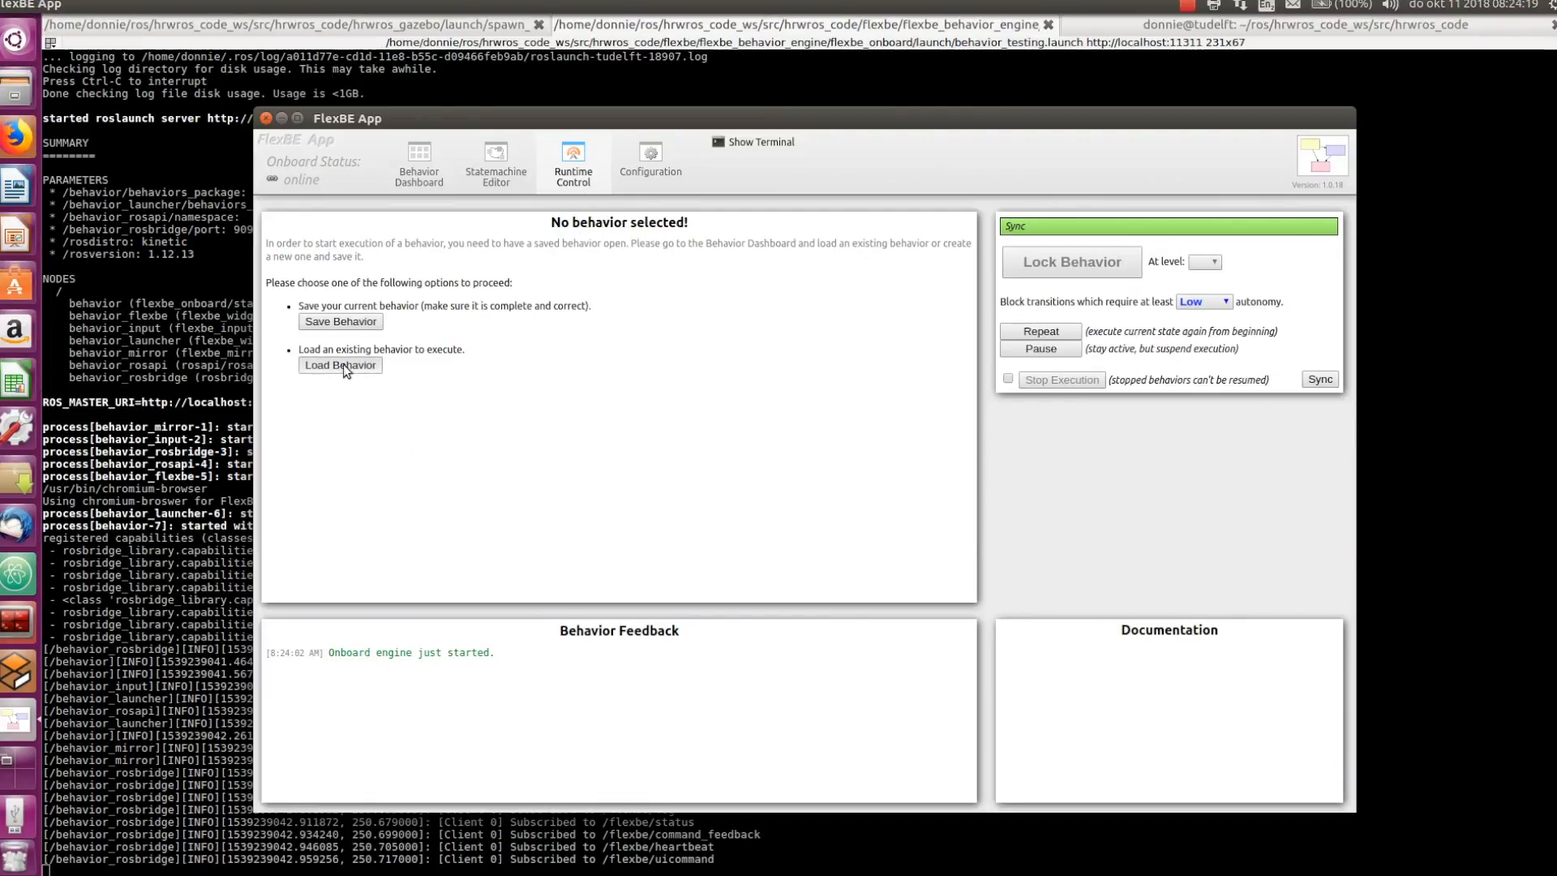
left_click(339, 365)
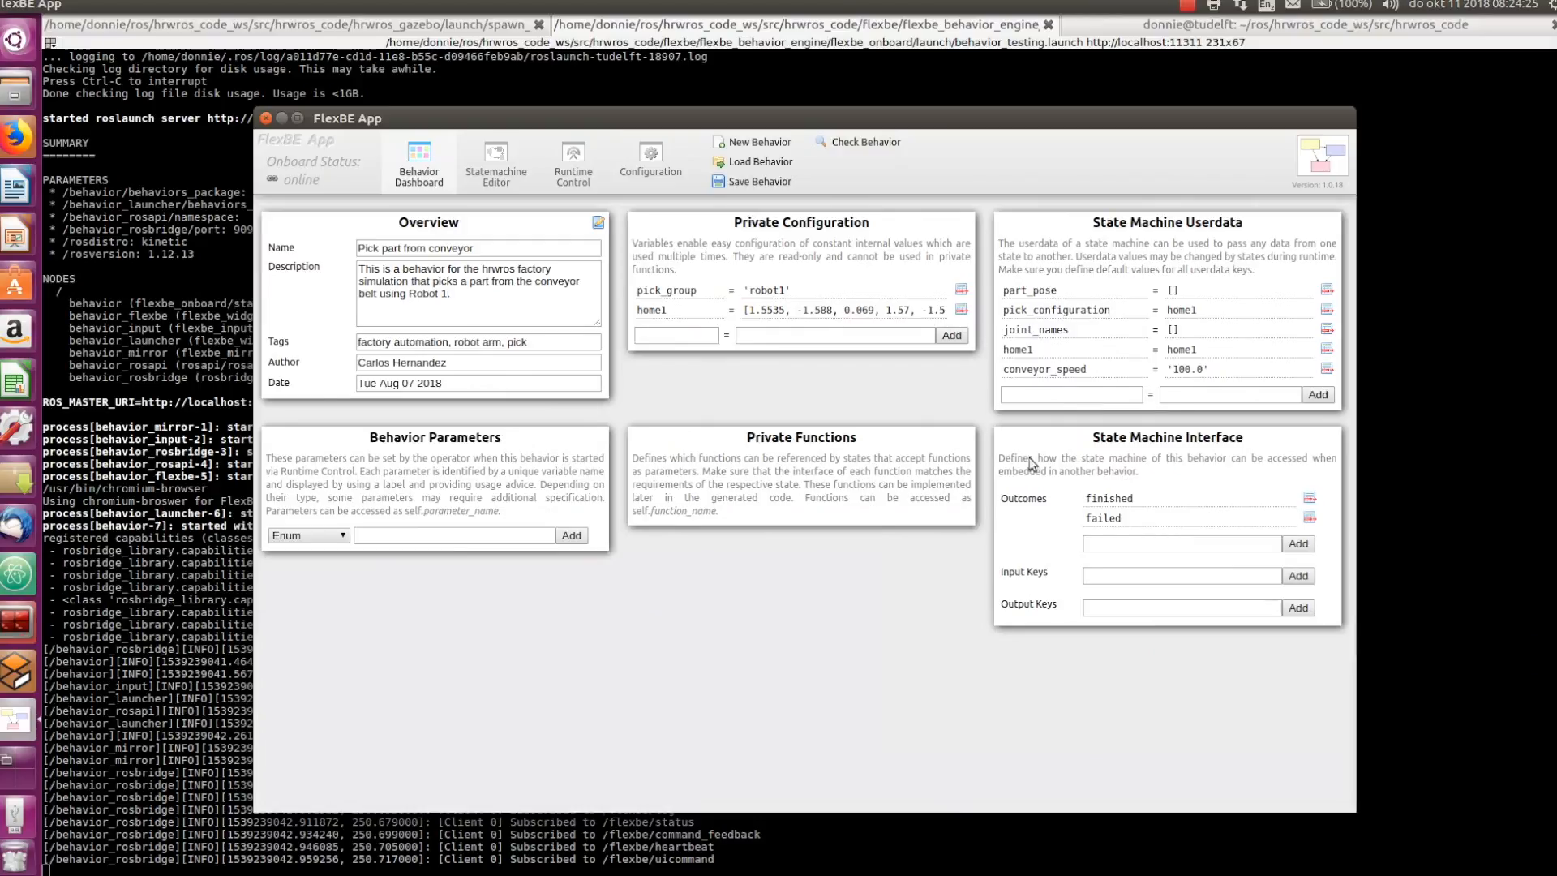
left_click(572, 161)
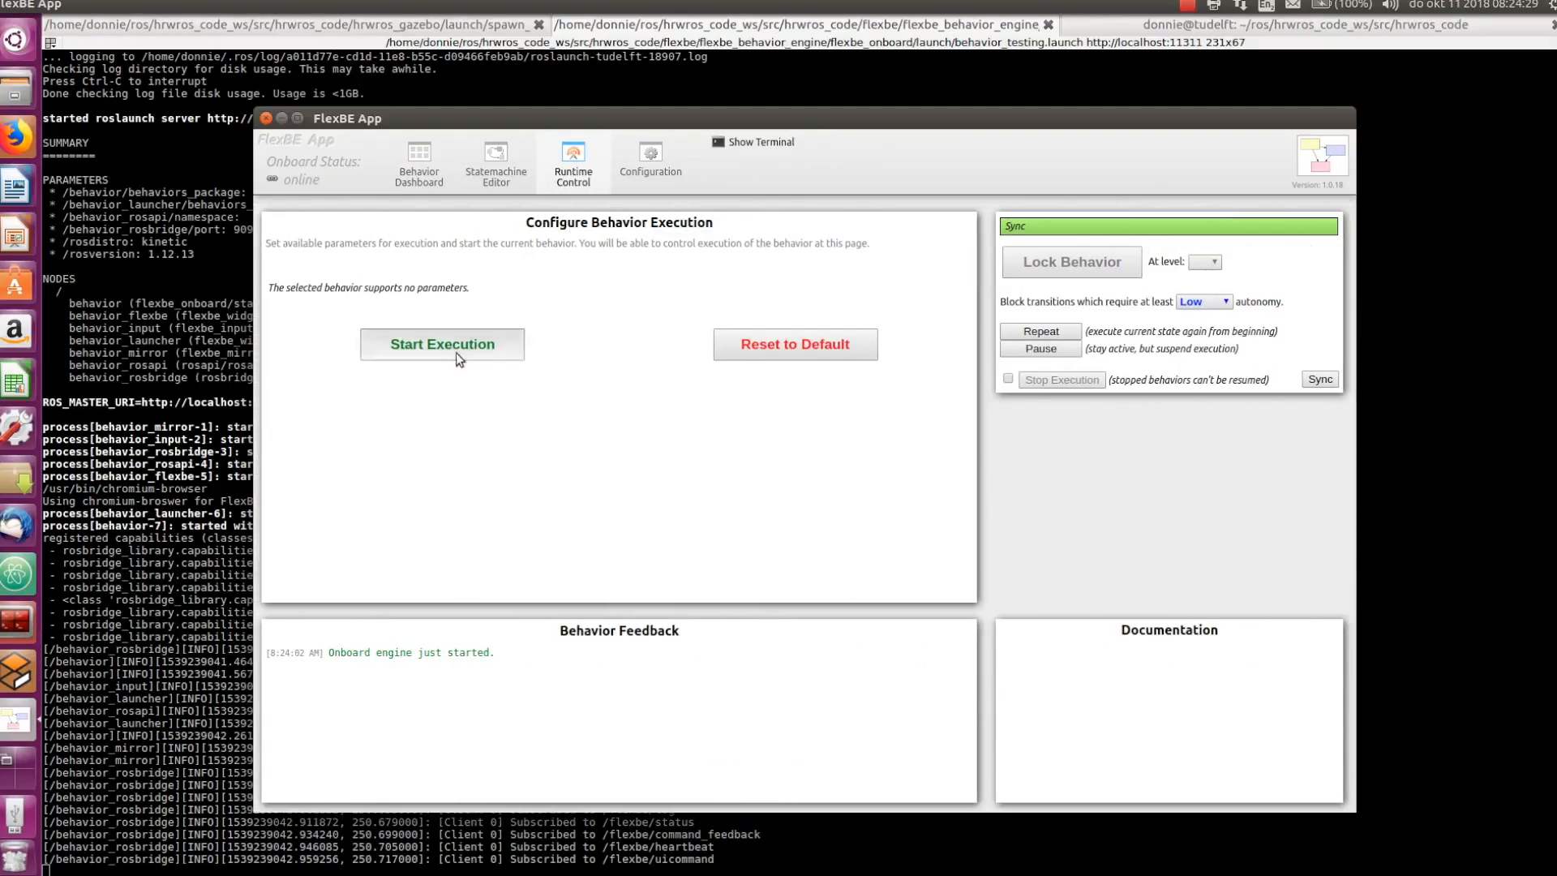
- Start executing the 'Pick part from conveyor' behavior so Robot1 reaches over the conveyor
left_click(442, 344)
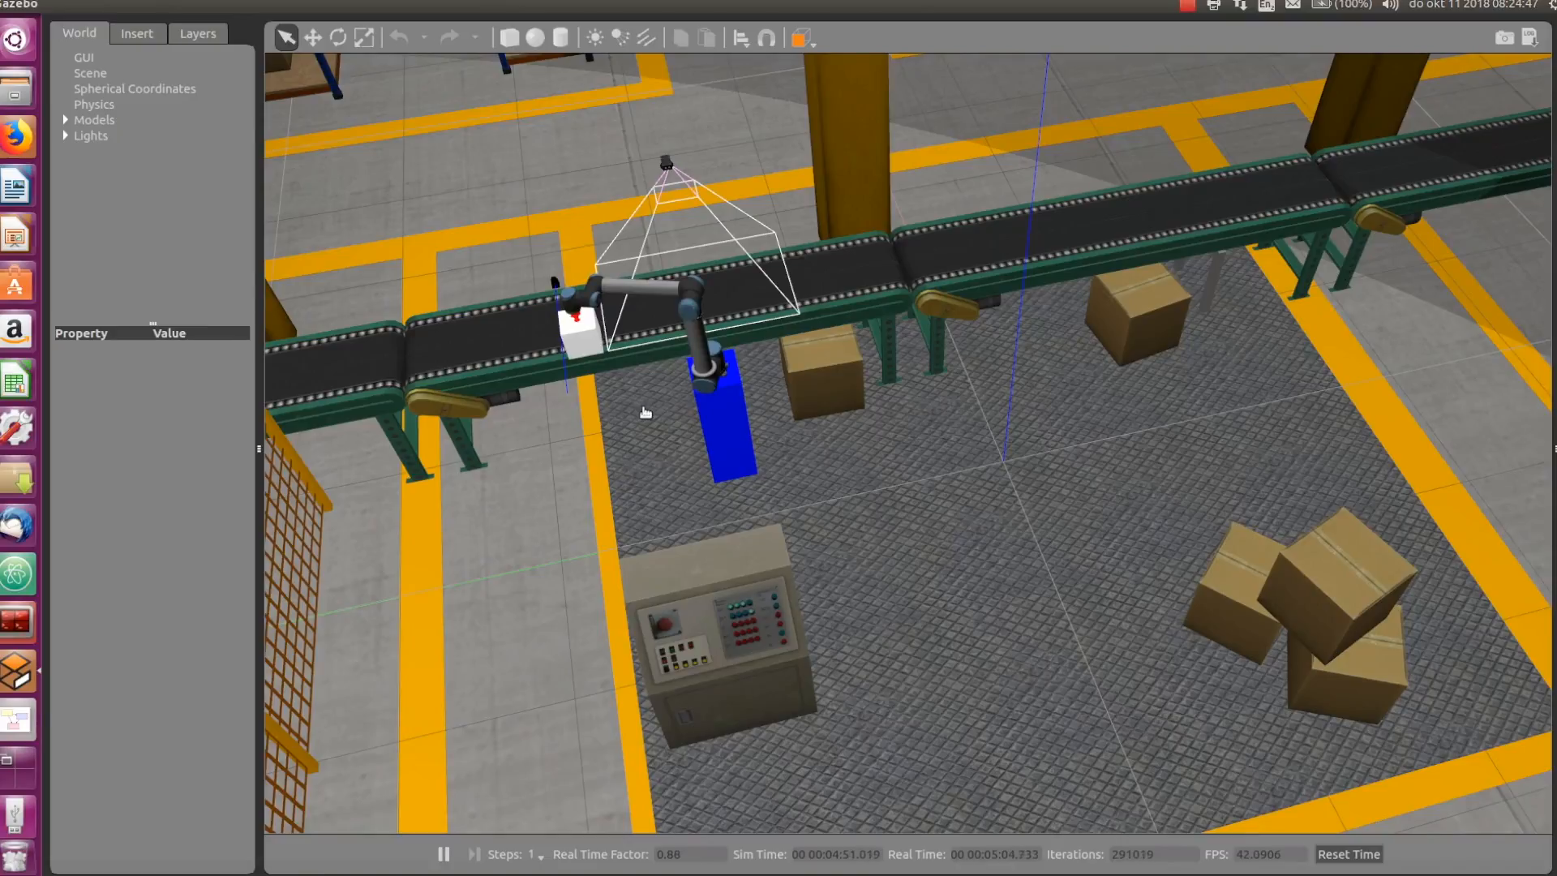
mouse_move(1035, 287)
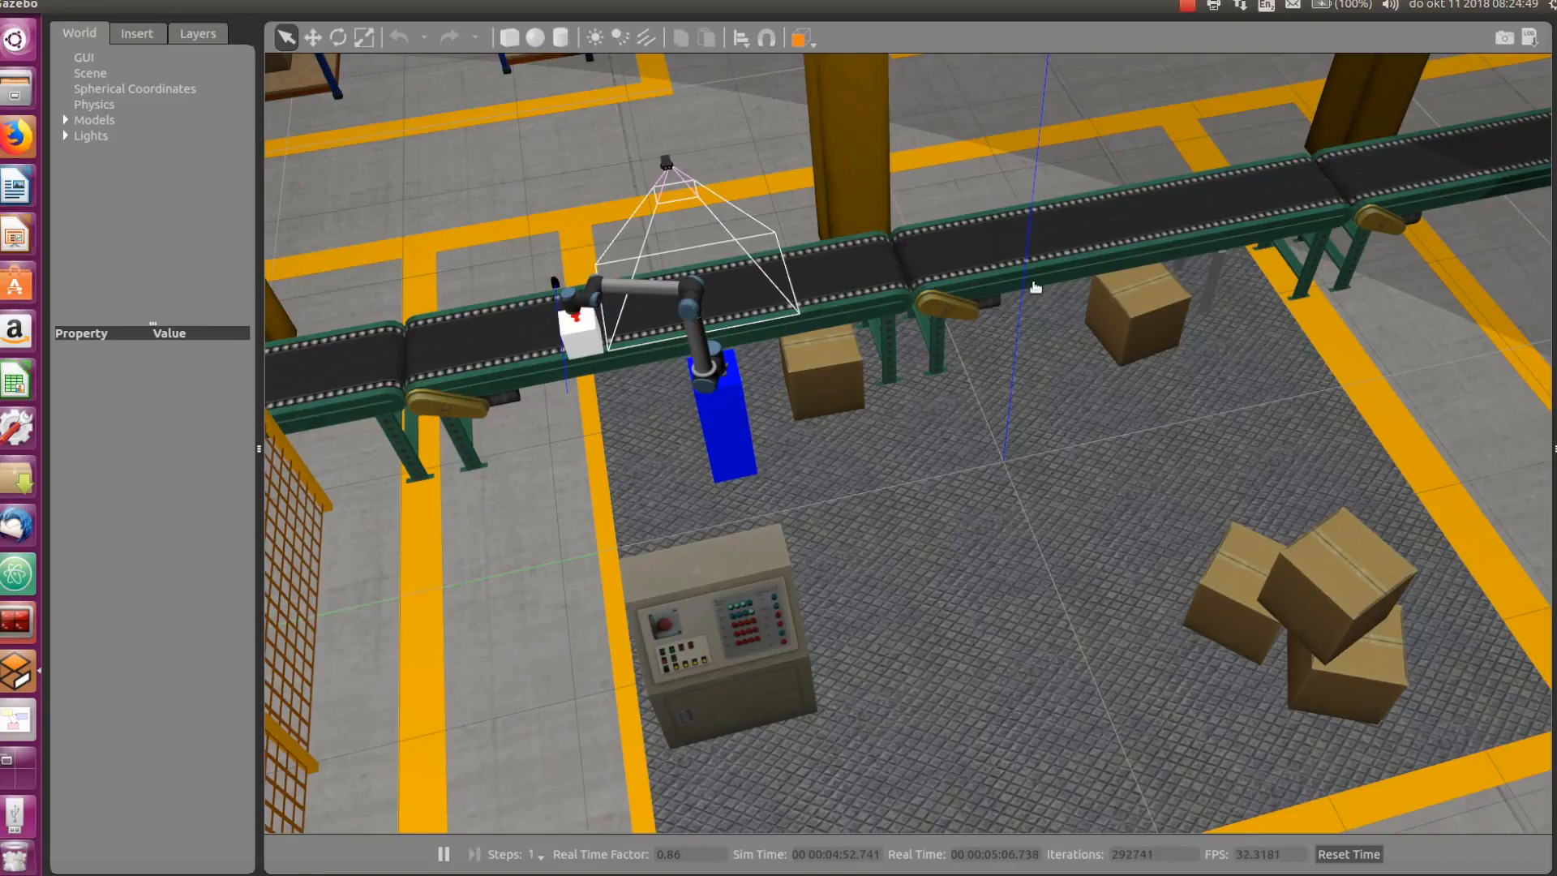
mouse_move(1089, 222)
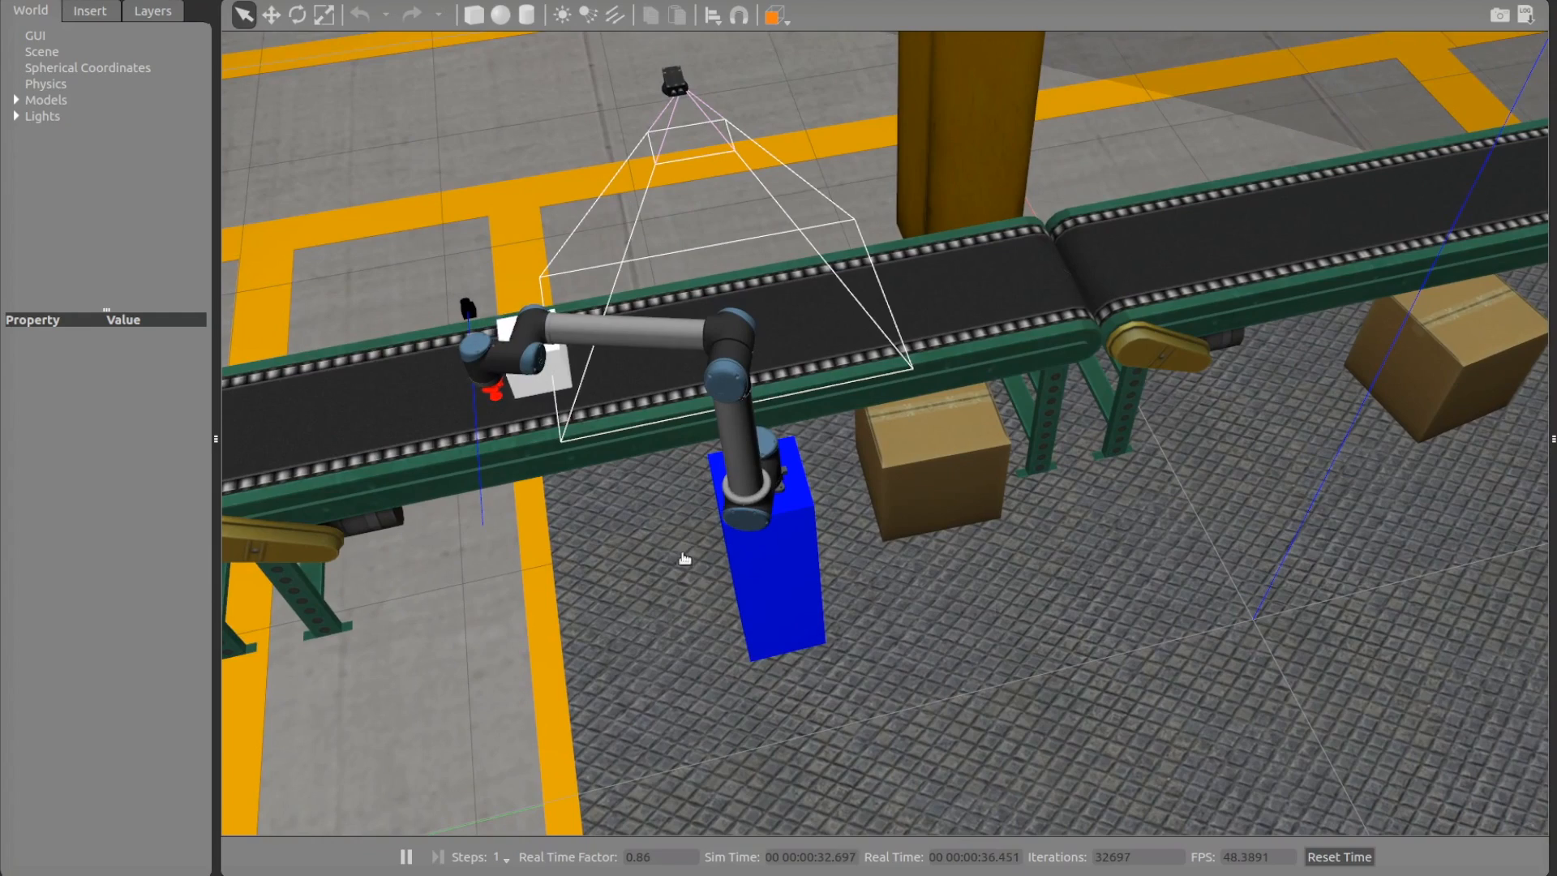
- Select Robot1's blue pedestal in Gazebo while it grabs the part
left_click(17, 99)
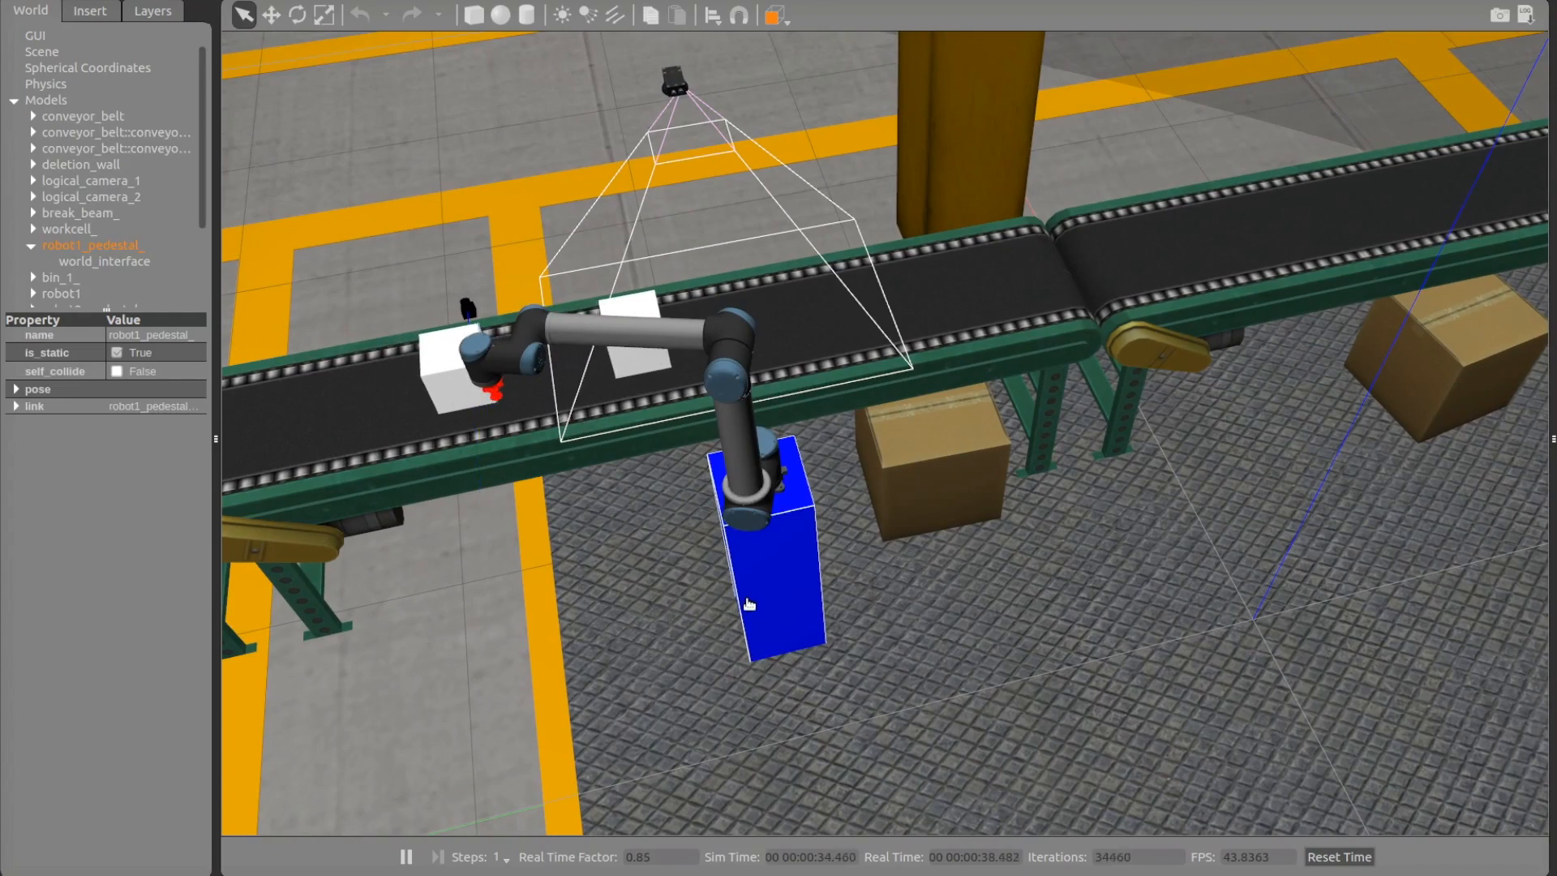